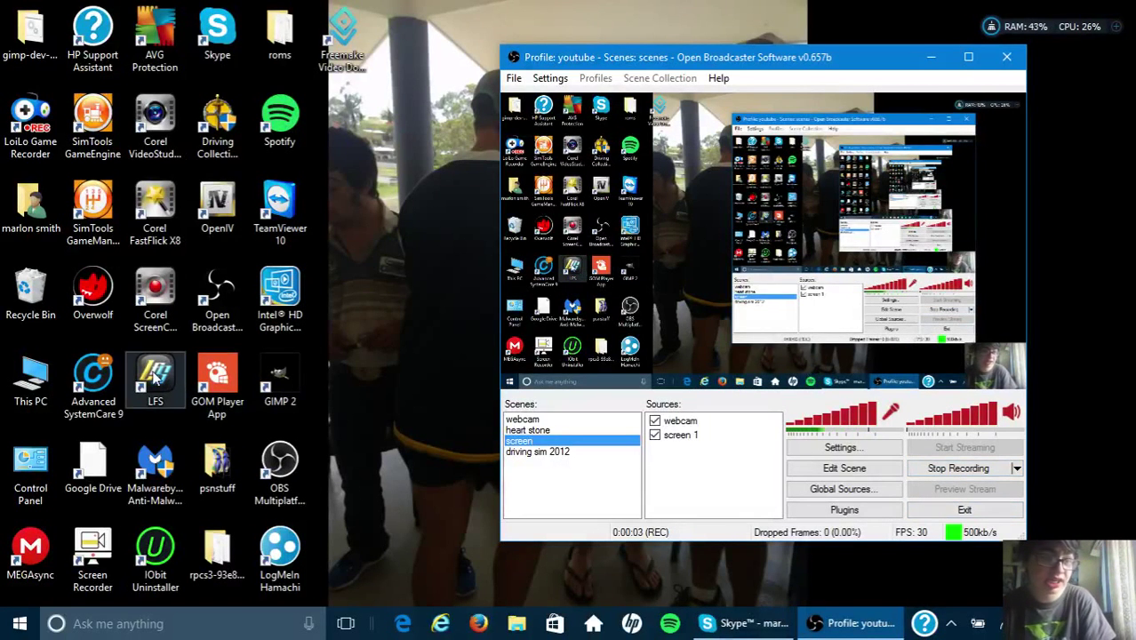
Open the LFS data\skins folder from the game shortcut, then bring Firefox forward
{"action": "right_click", "coordinate": [155, 377]}
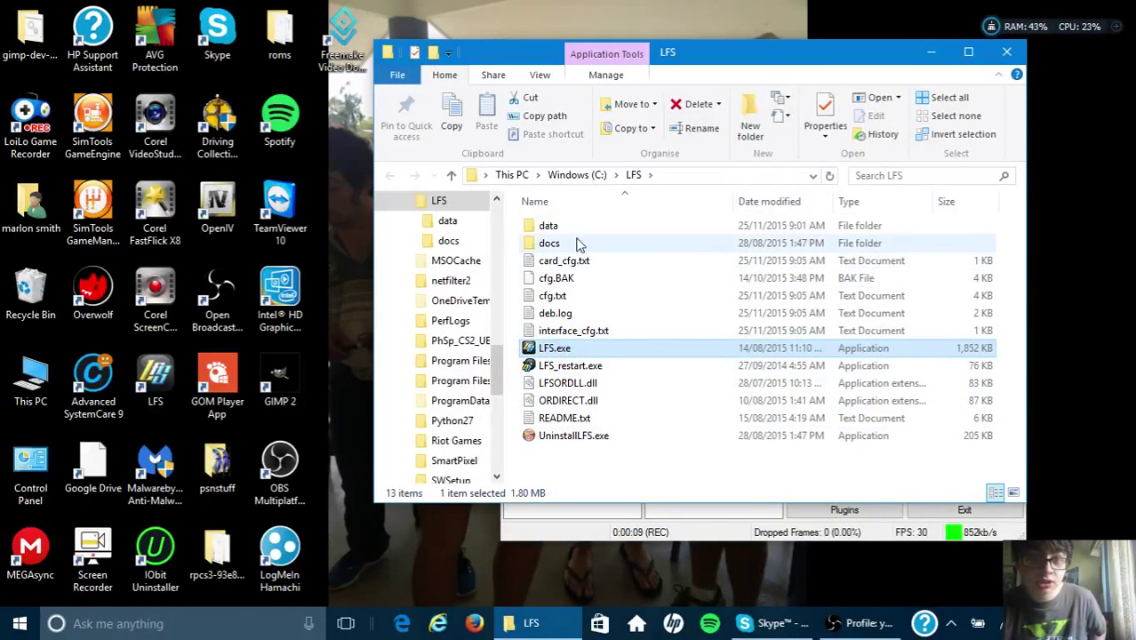
{"action": "double_click", "coordinate": [447, 219]}
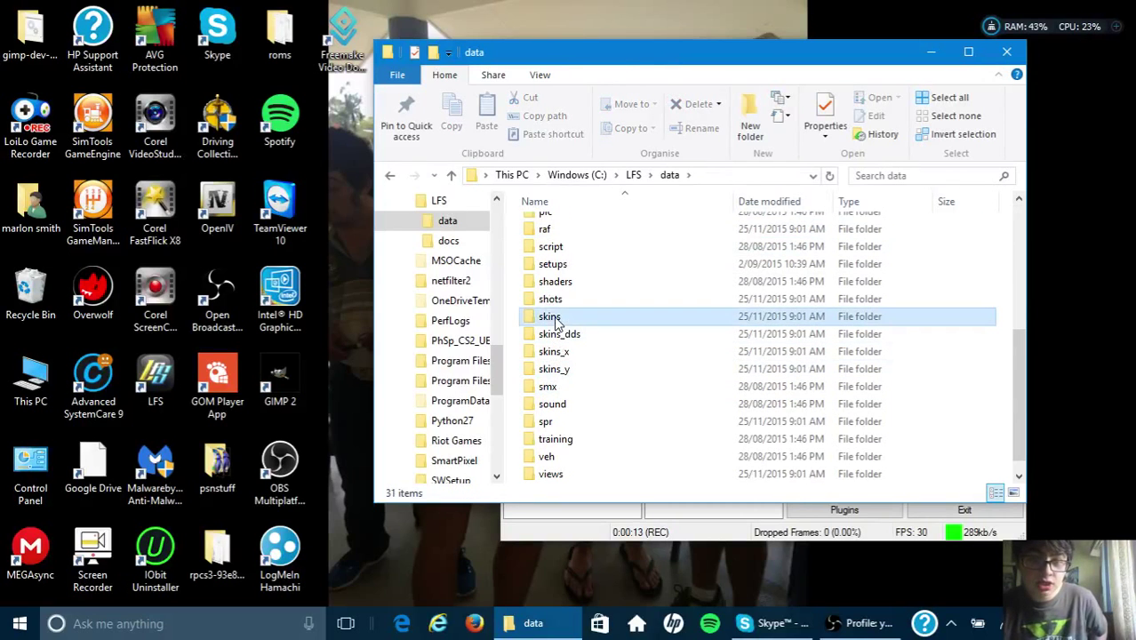
{"action": "double_click", "coordinate": [549, 316]}
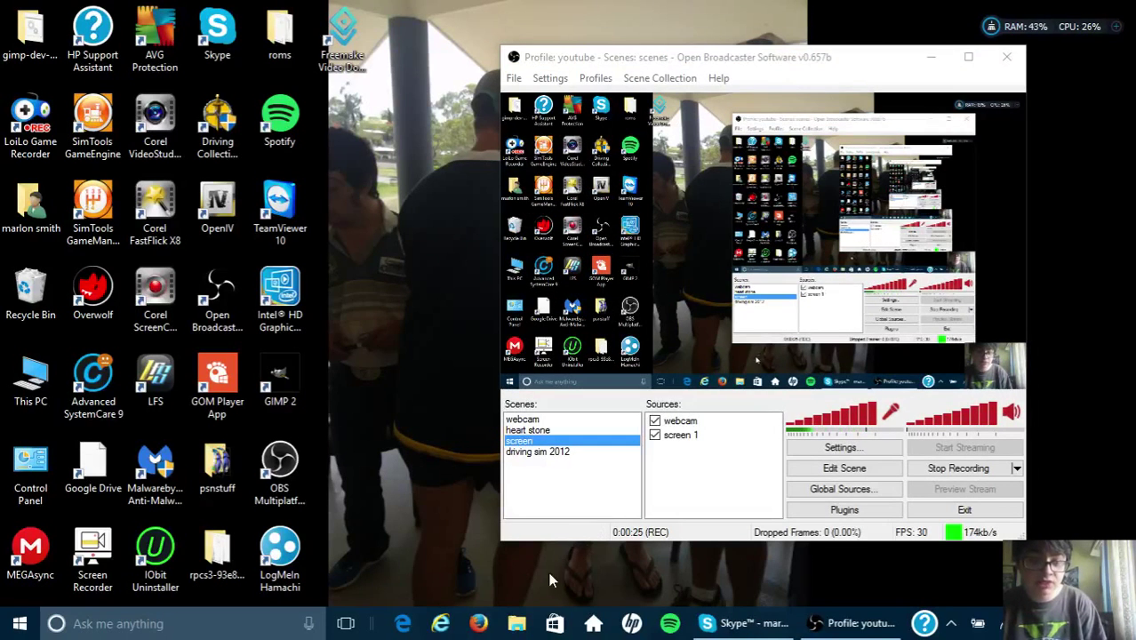
{"action": "mouse_move", "coordinate": [525, 592]}
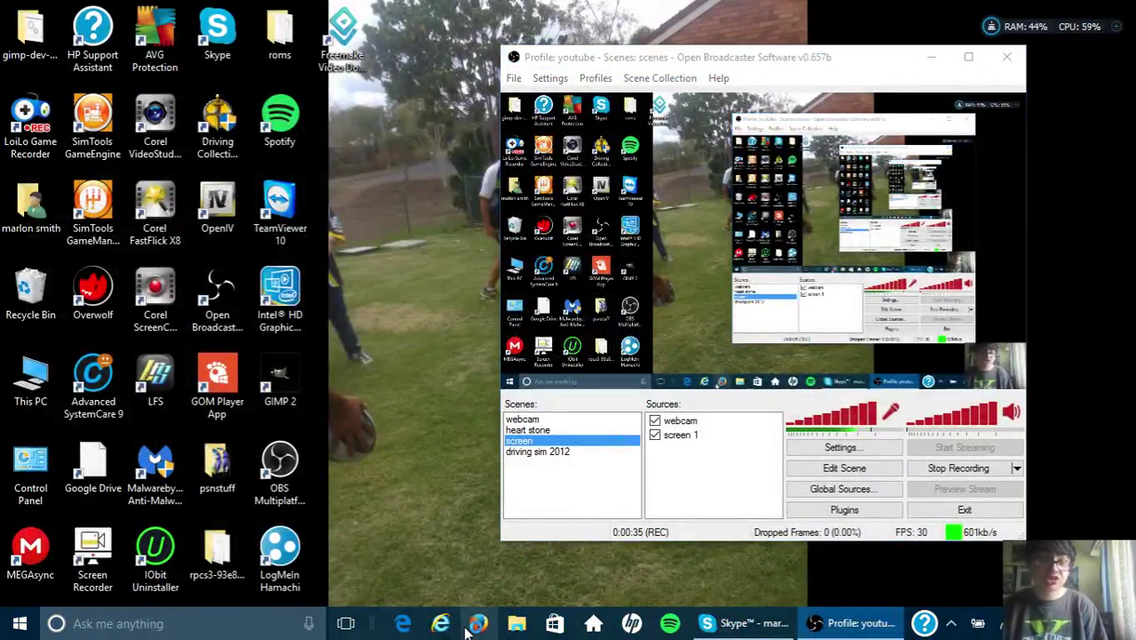
{"action": "left_click", "coordinate": [474, 623]}
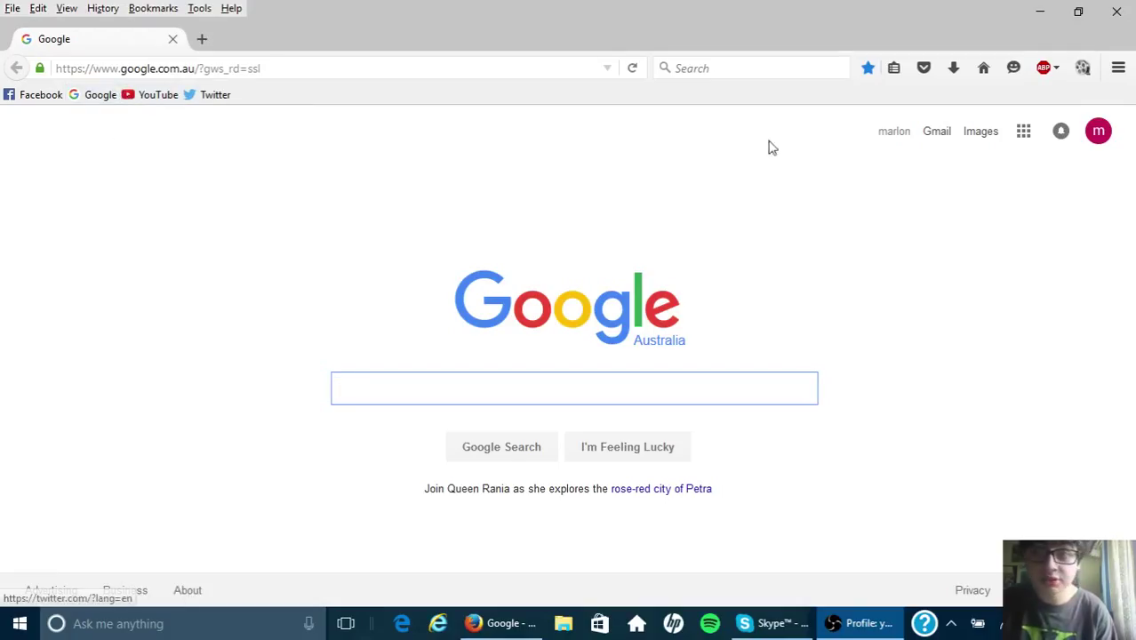
Switch to Google Images and search 'lfs skins', correcting a mistyped query
{"action": "left_click", "coordinate": [980, 131]}
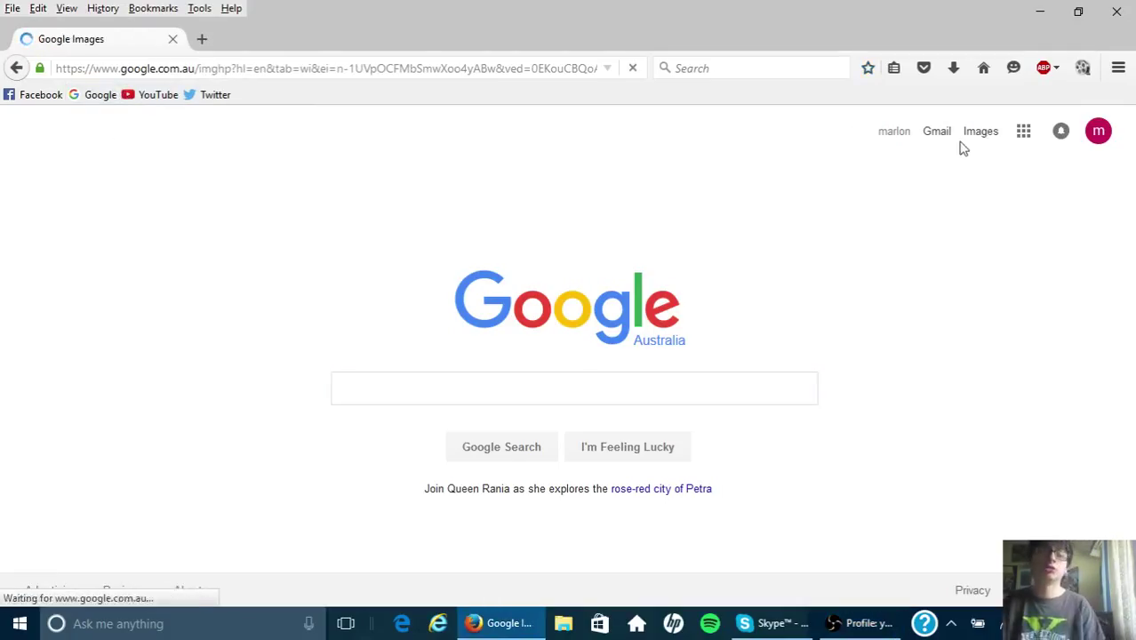
{"action": "left_click", "coordinate": [980, 131]}
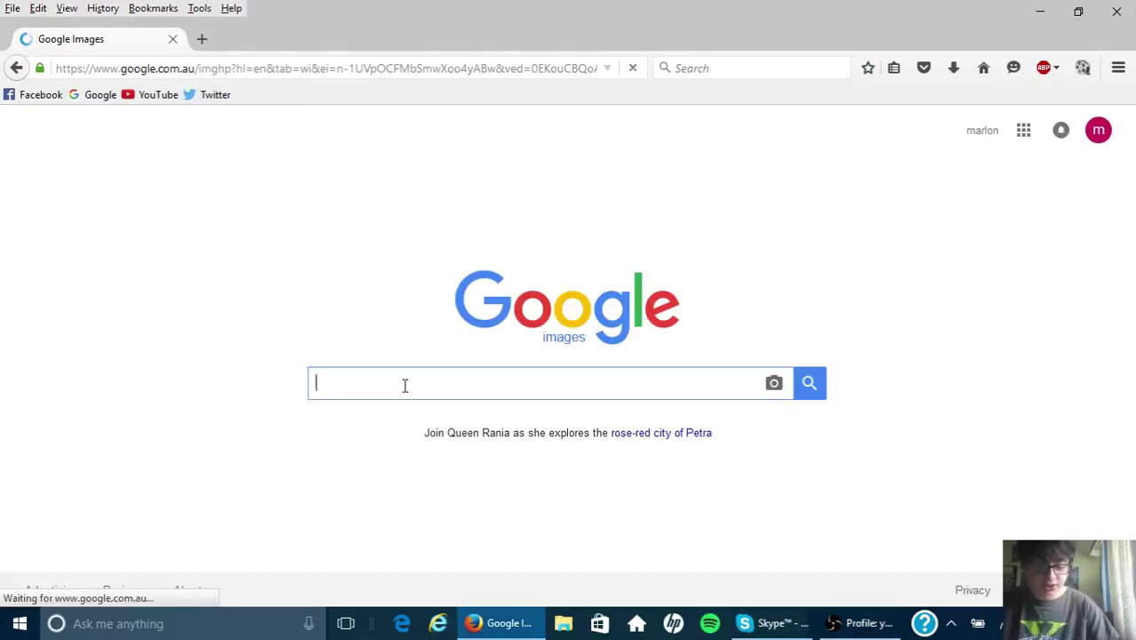
{"action": "type", "text": "lsfv"}
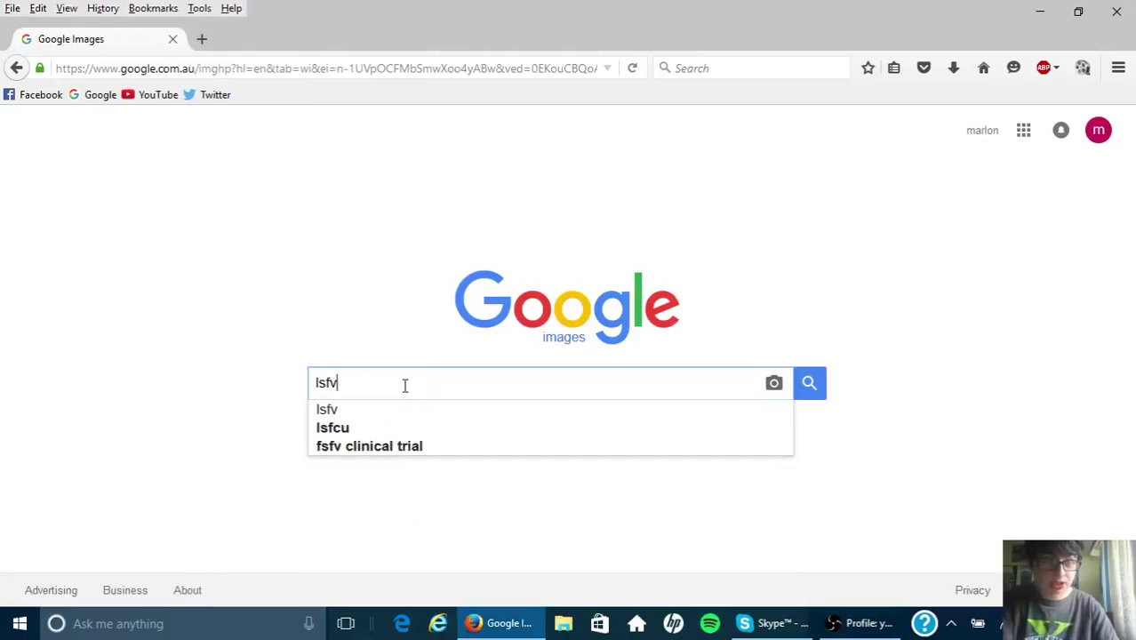
{"action": "key", "text": "BackSpace"}
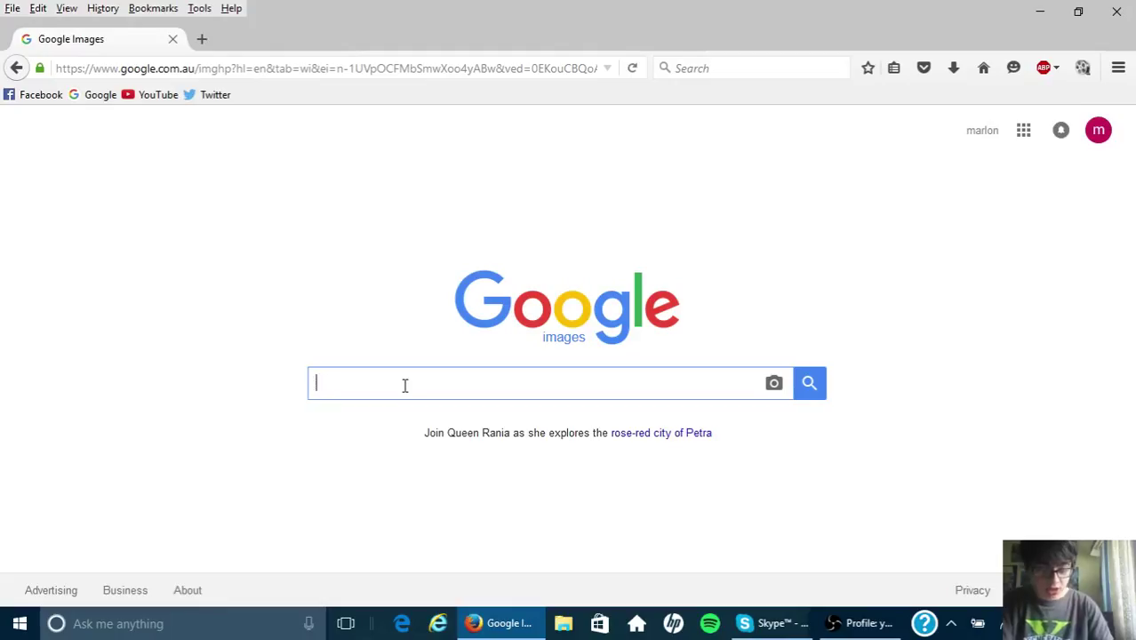
{"action": "type", "text": "l"}
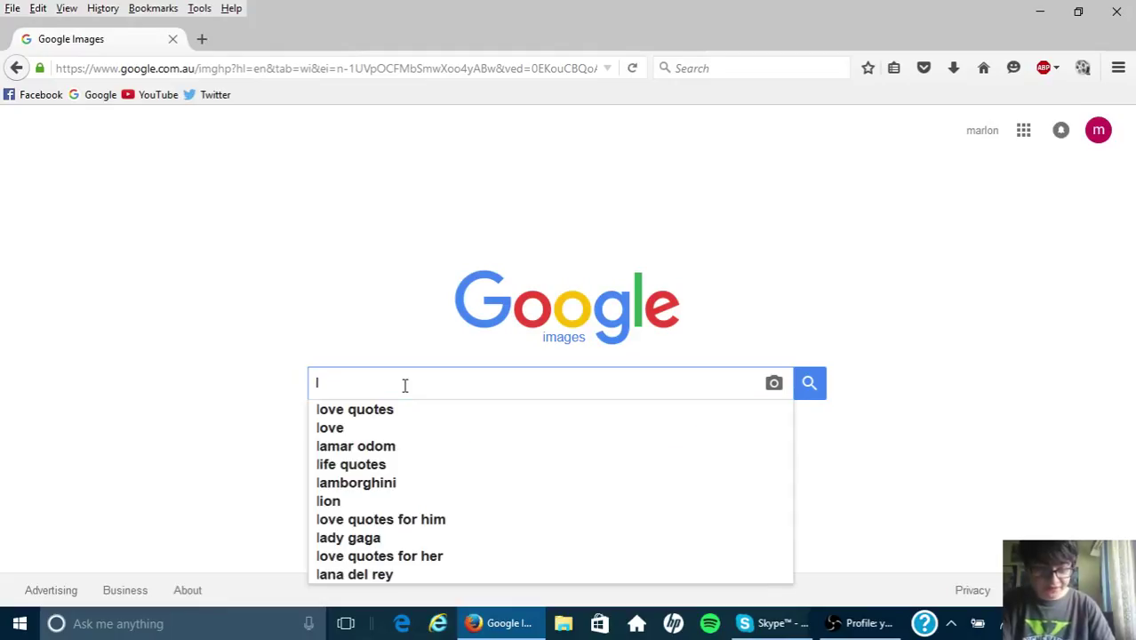
{"action": "type", "text": "fs"}
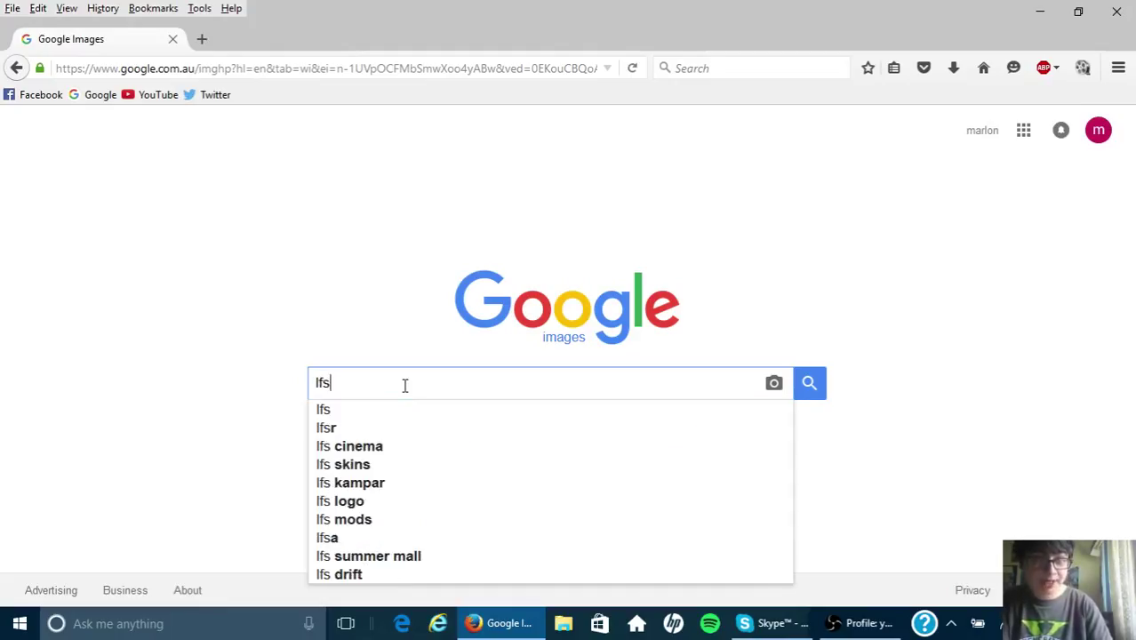
{"action": "type", "text": "\" \""}
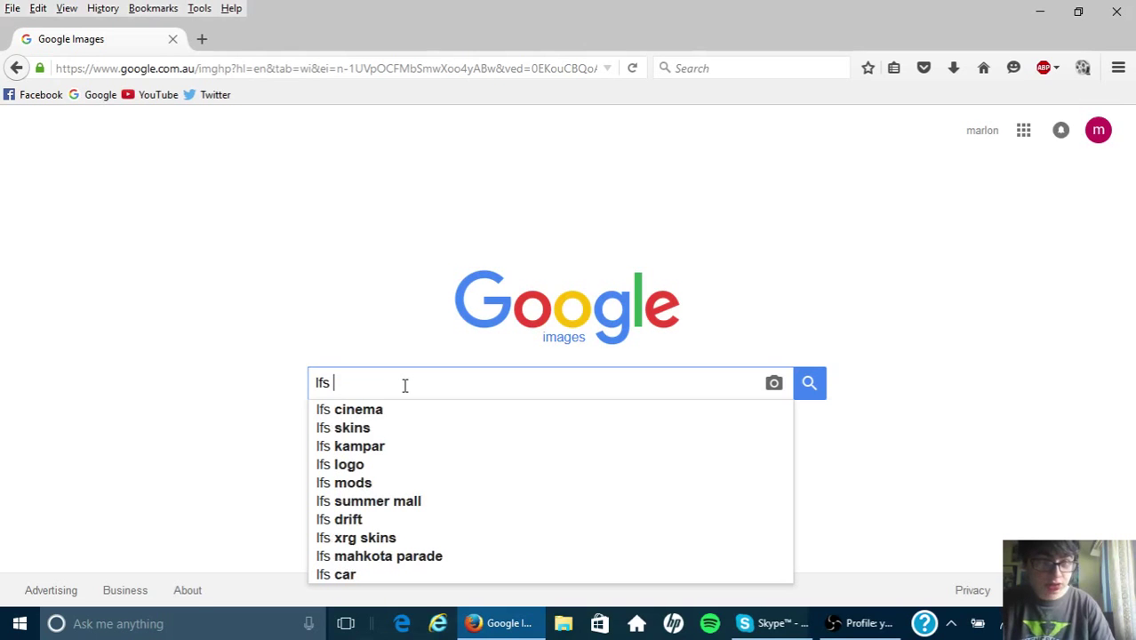
{"action": "left_click", "coordinate": [352, 427]}
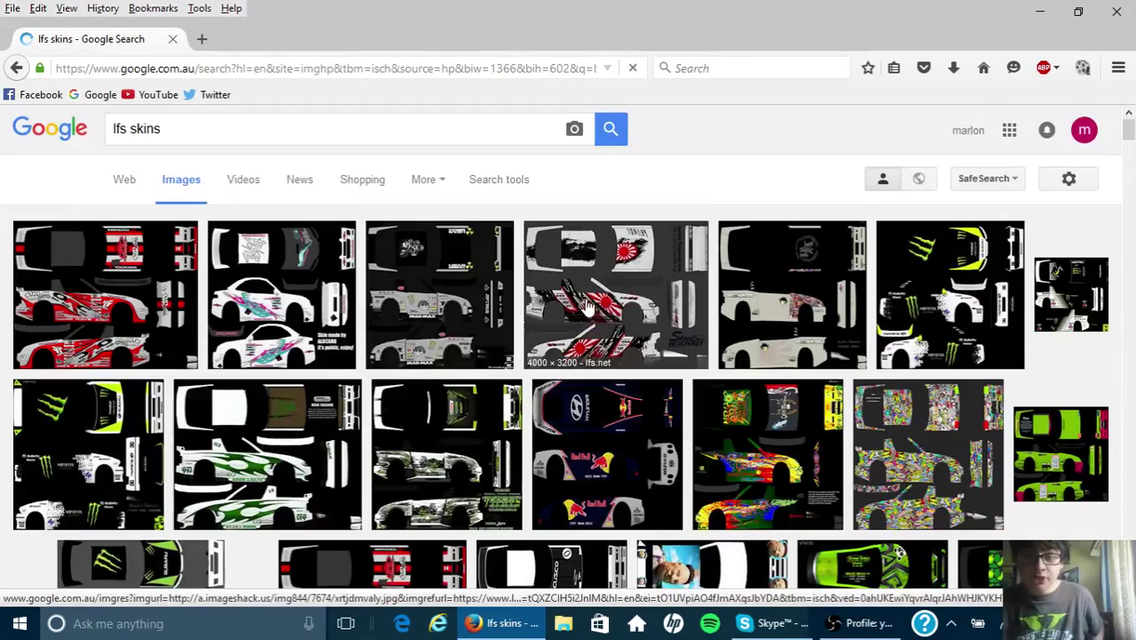
{"action": "scroll", "scroll_direction": "down", "scroll_amount": 3}
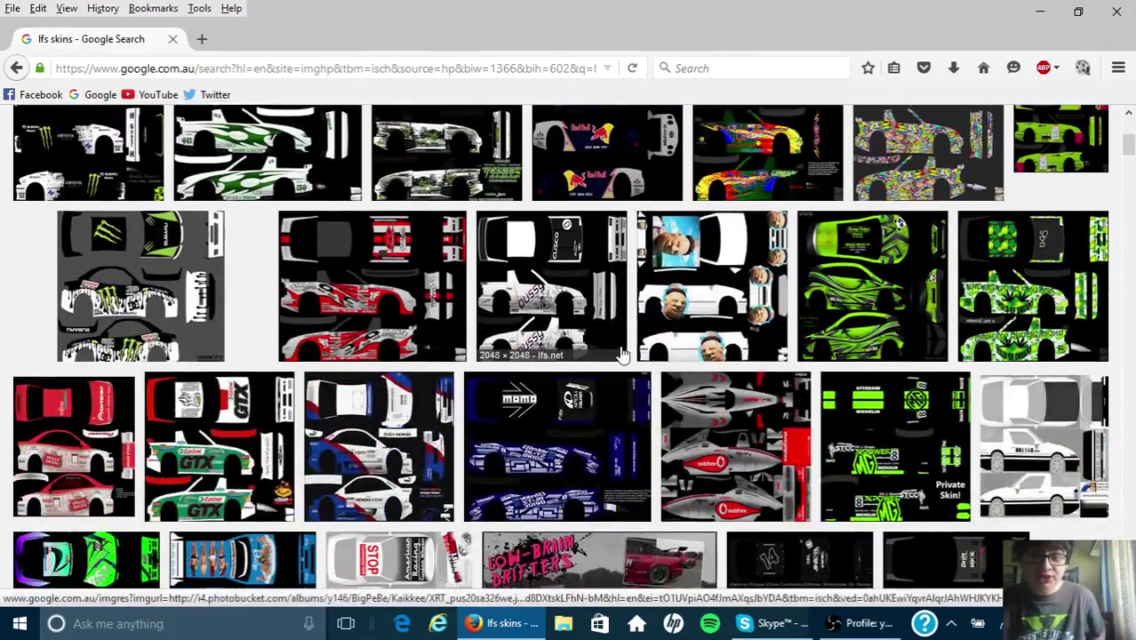
{"action": "scroll", "scroll_direction": "down", "scroll_amount": 3}
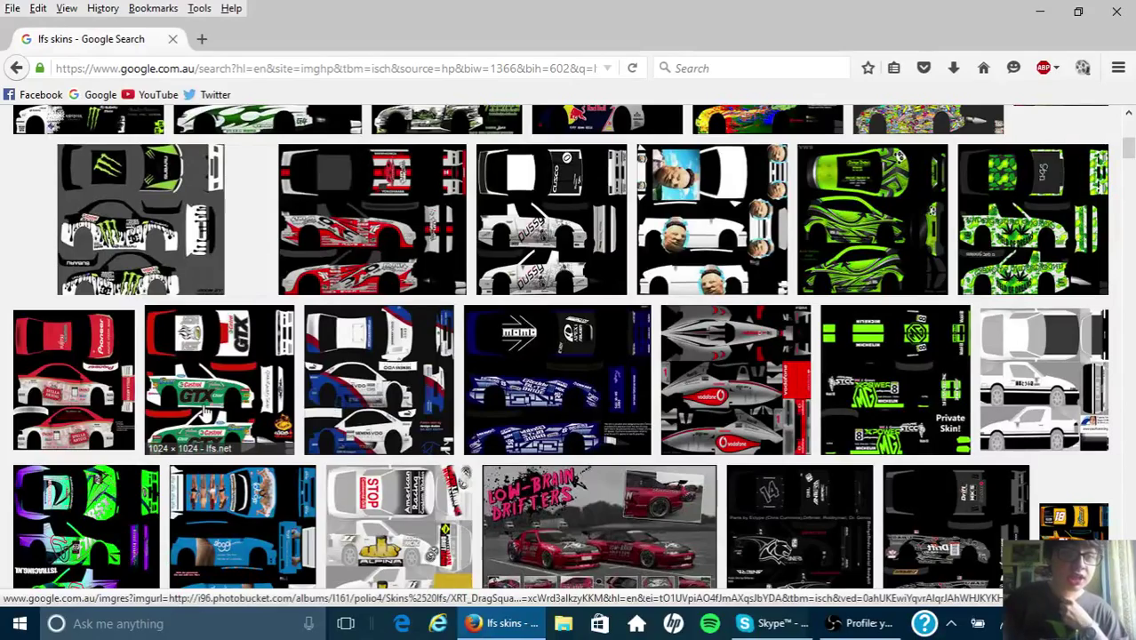
{"action": "scroll", "scroll_direction": "down", "scroll_amount": 3}
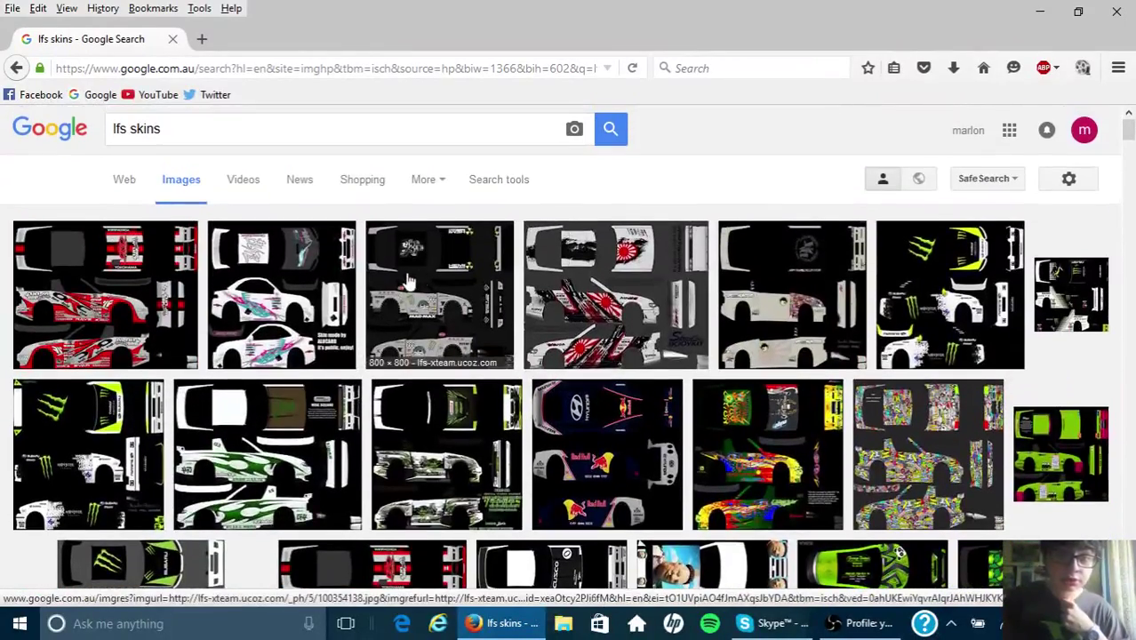
{"action": "mouse_move", "coordinate": [289, 147]}
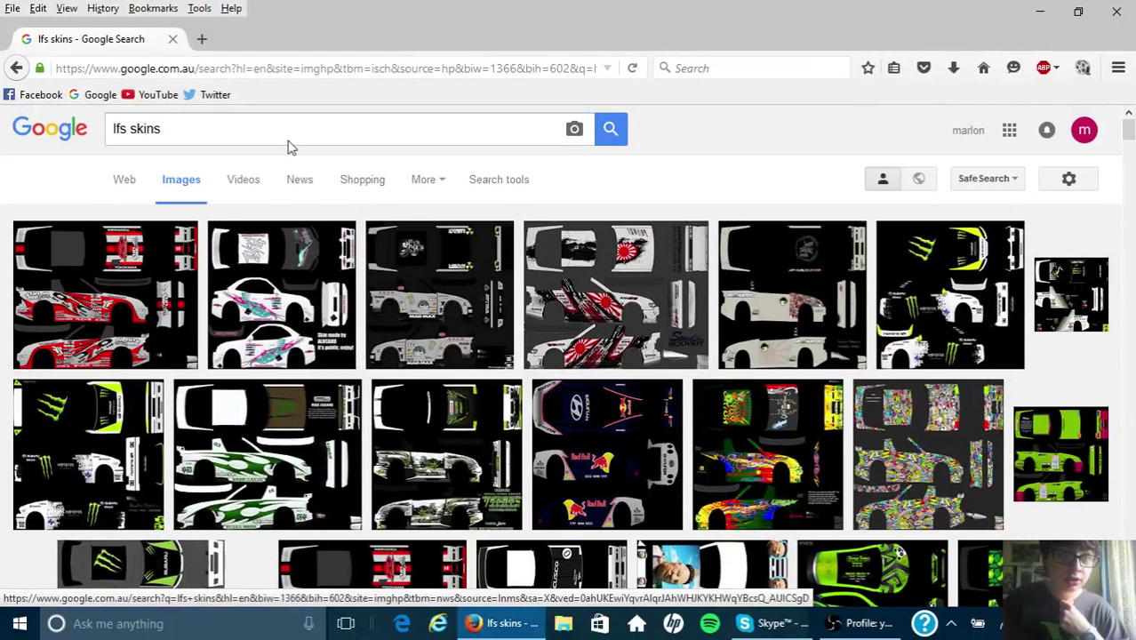
{"action": "left_click", "coordinate": [346, 129]}
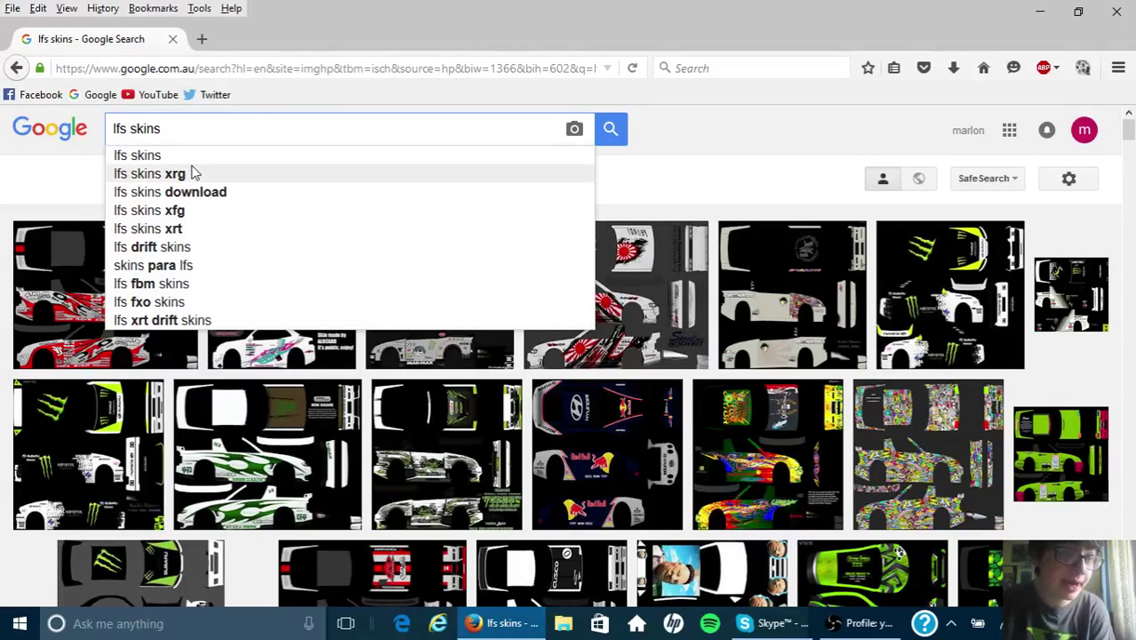
Narrow the search to 'lfs skins xrg' and open the black skull drift skin full size
{"action": "left_click", "coordinate": [149, 174]}
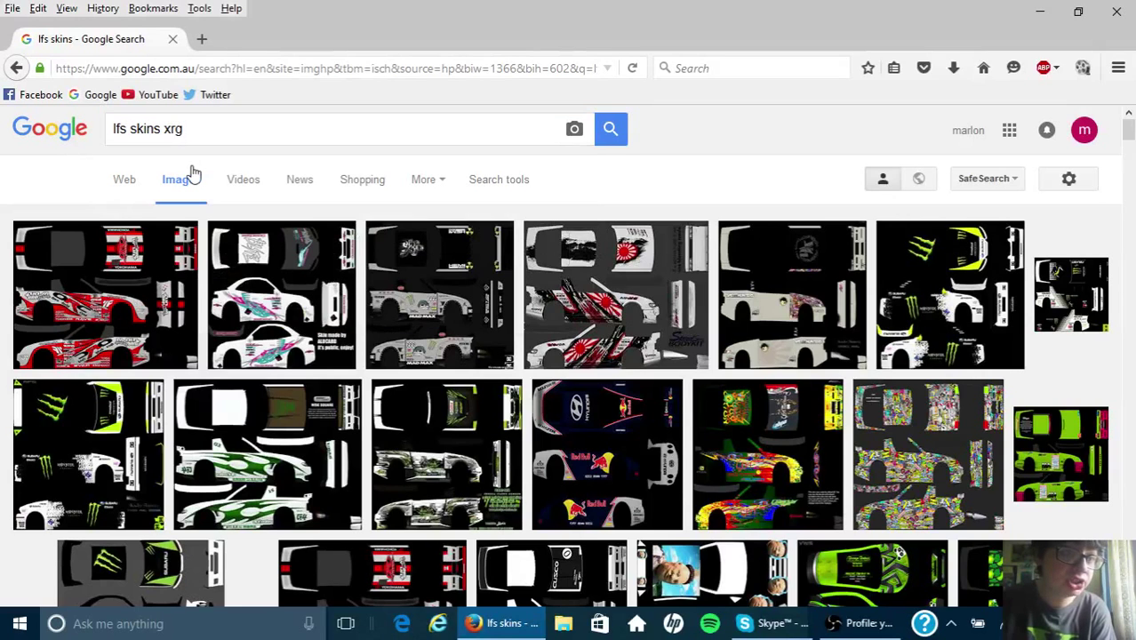
{"action": "left_click", "coordinate": [611, 129]}
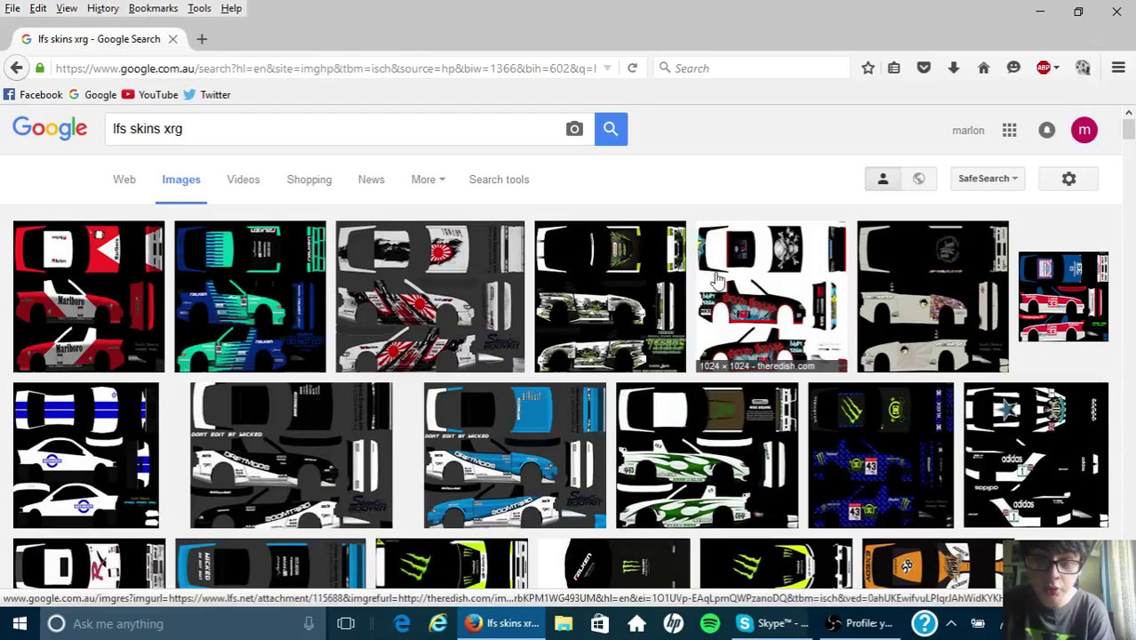
{"action": "left_click", "coordinate": [772, 298]}
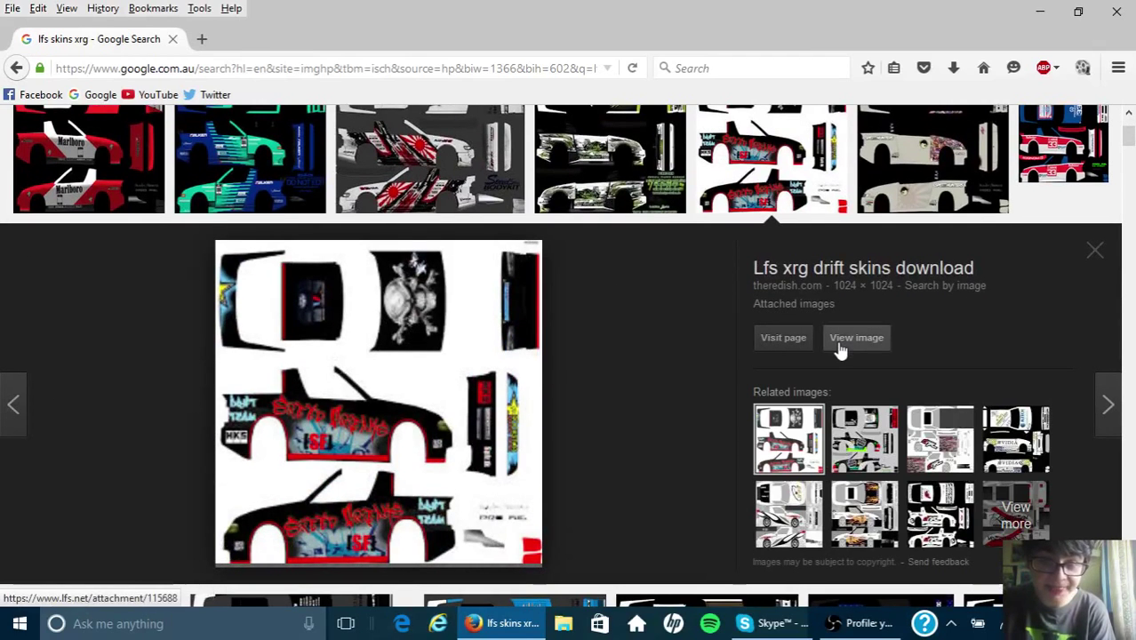
{"action": "left_click", "coordinate": [855, 337]}
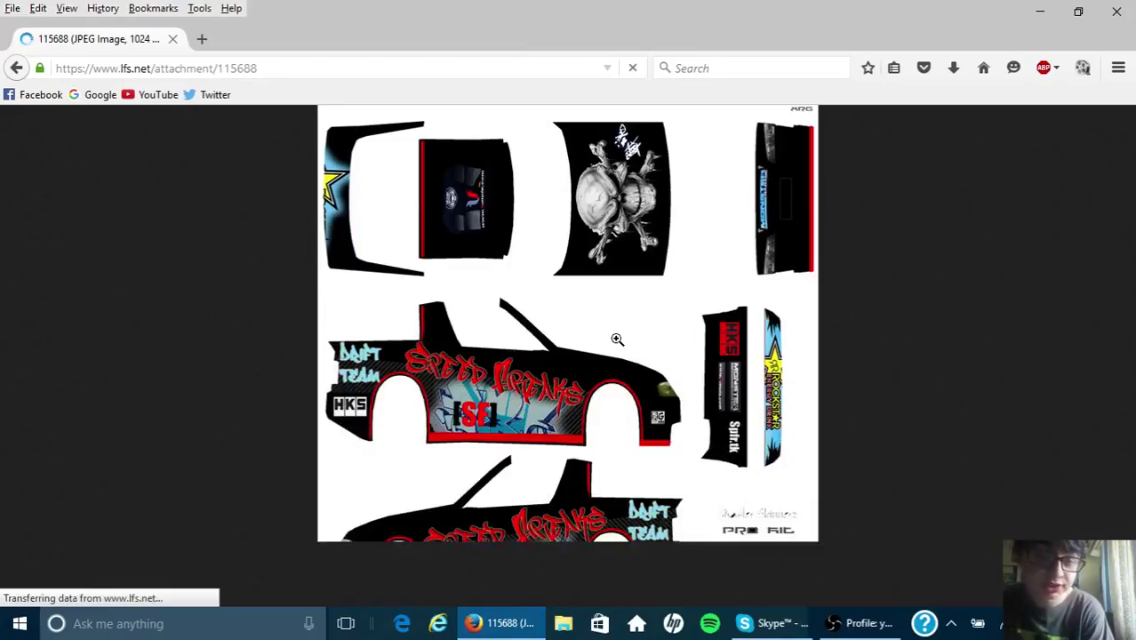
Save XRG_Speedfreaks.jpg with Save Image As and confirm it in the Downloads panel
{"action": "right_click", "coordinate": [639, 327]}
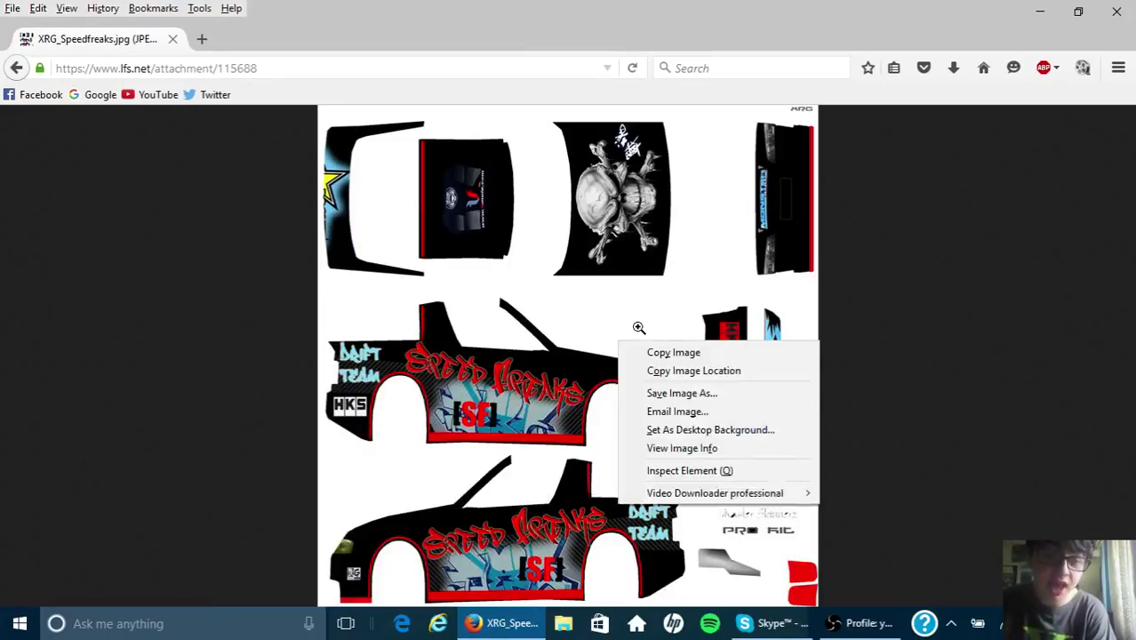
{"action": "left_click", "coordinate": [681, 392]}
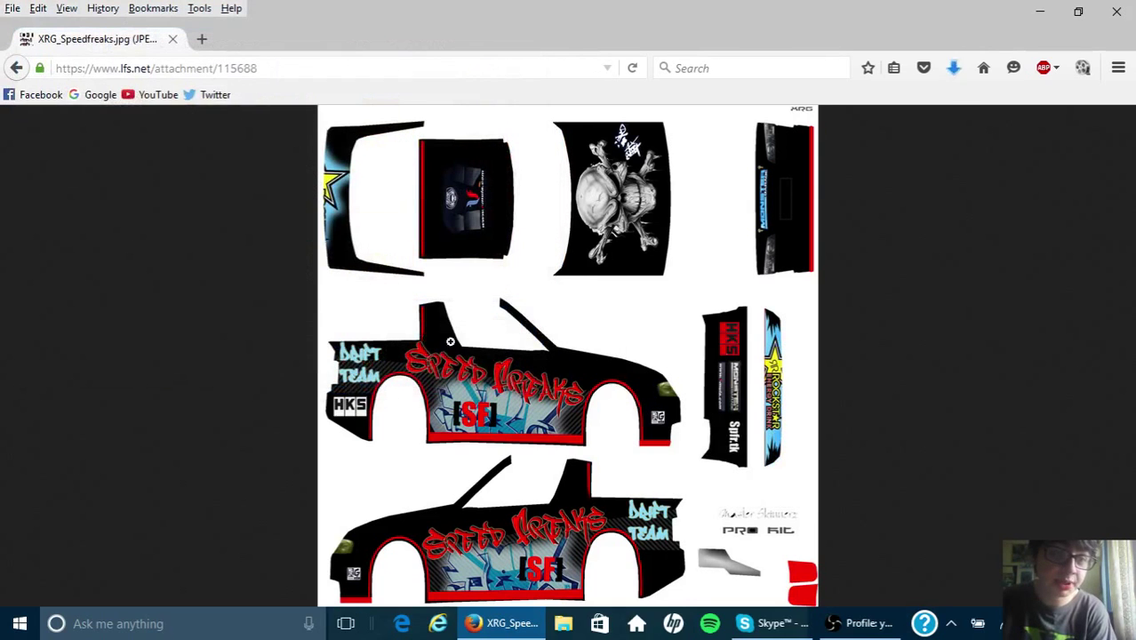
{"action": "left_click", "coordinate": [953, 68]}
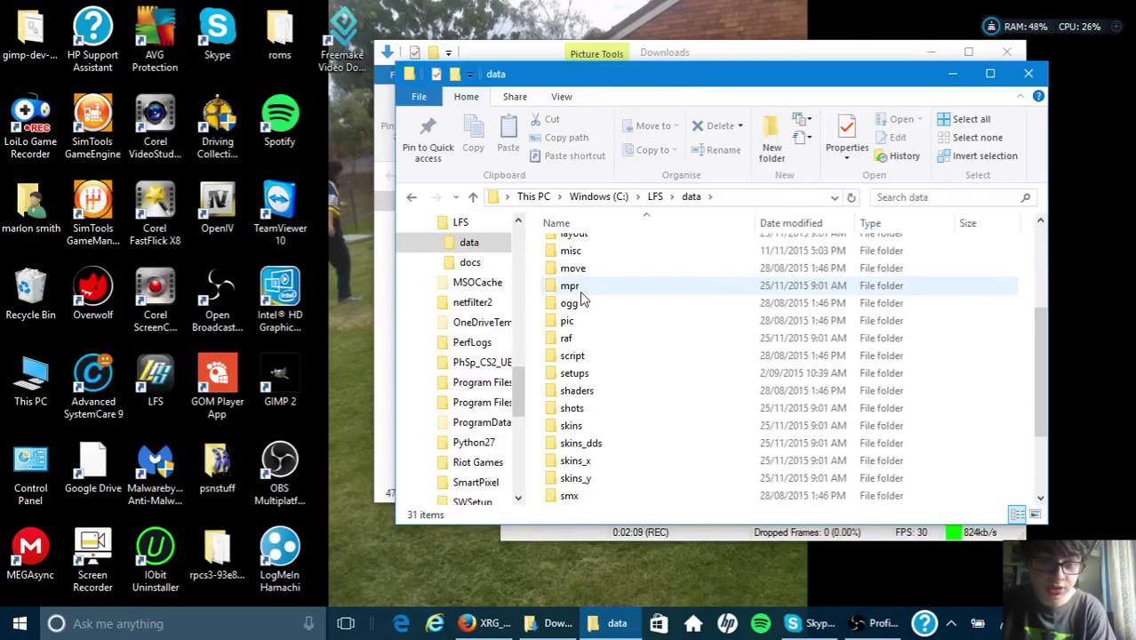
Open the skins subfolder of the LFS data folder, then launch Live for Speed
{"action": "double_click", "coordinate": [570, 425]}
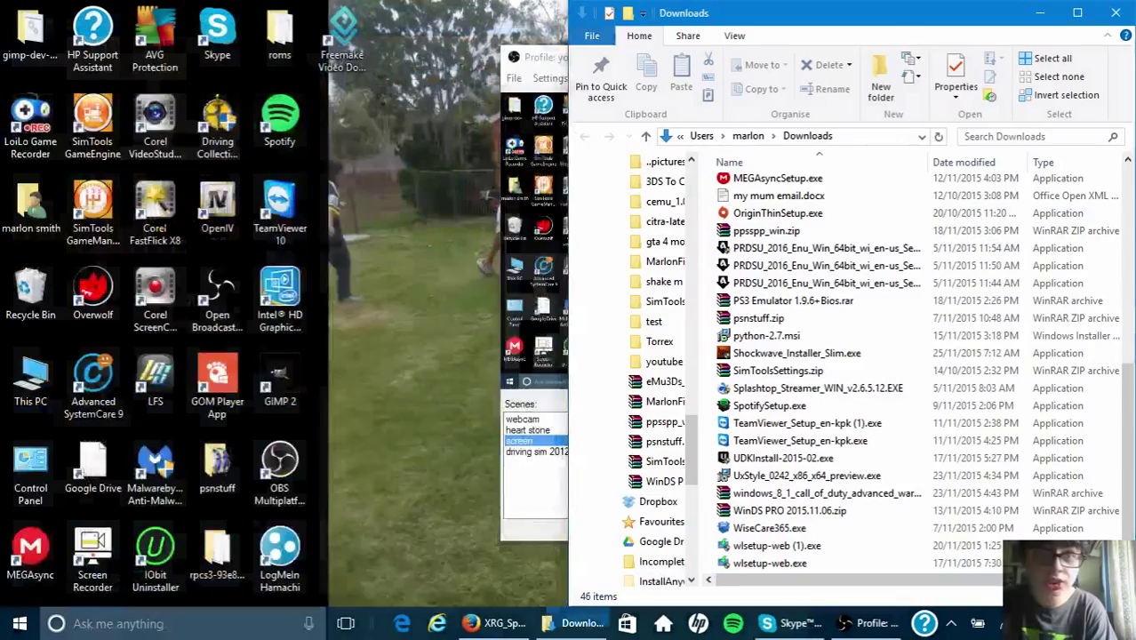
{"action": "left_click", "coordinate": [862, 624]}
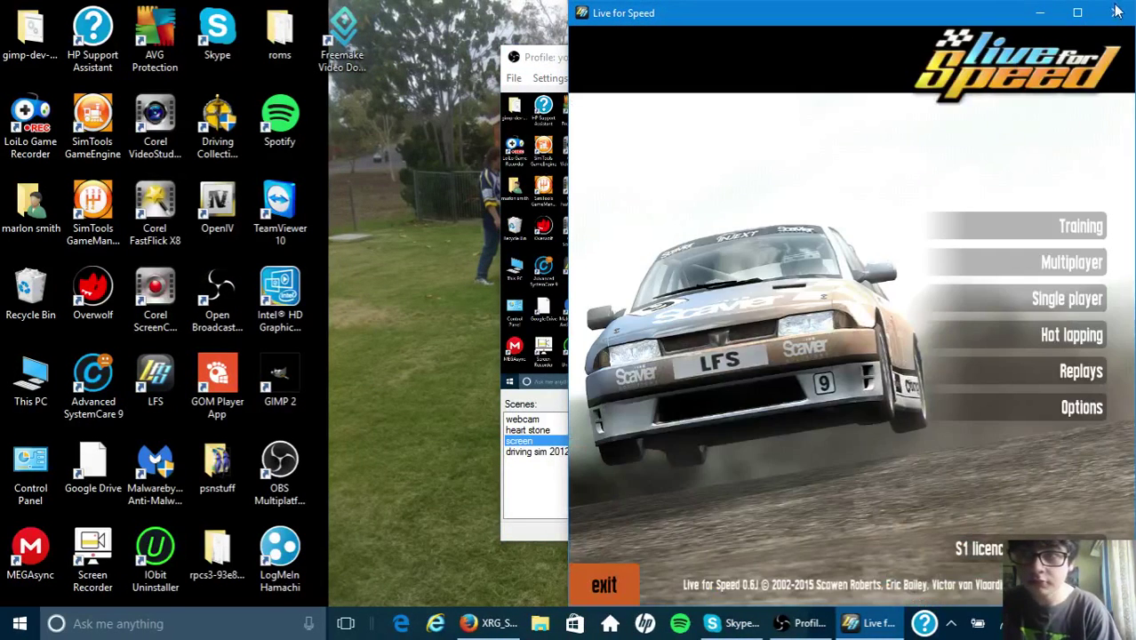
Maximize the game window and start a Hot lapping session on Blackwood GP Track
{"action": "left_click", "coordinate": [1078, 12]}
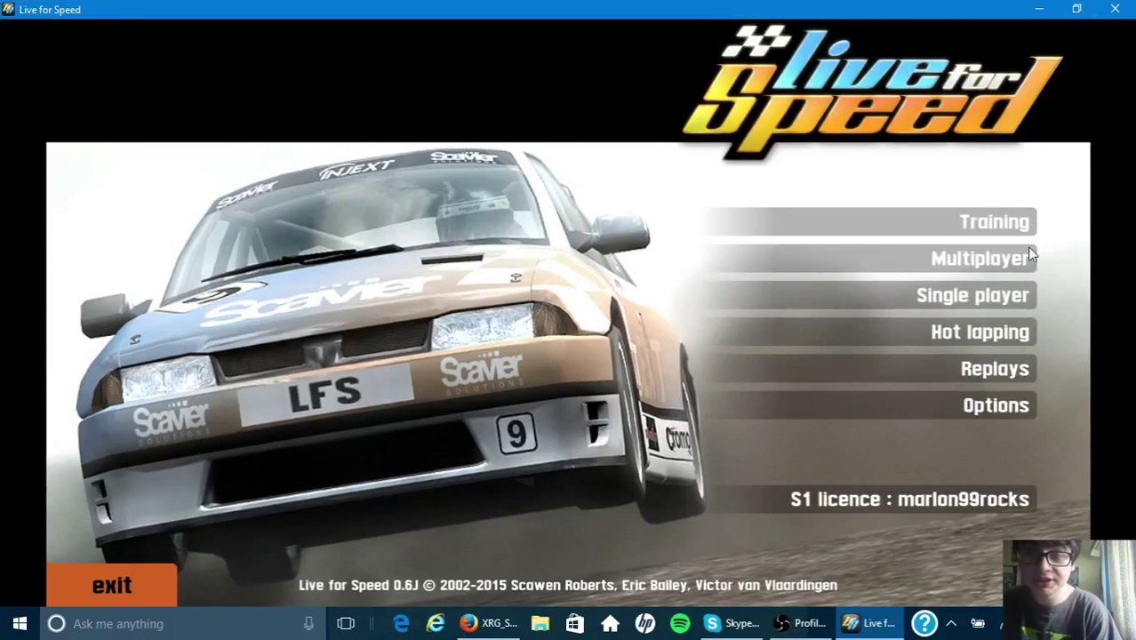
{"action": "left_click", "coordinate": [972, 294]}
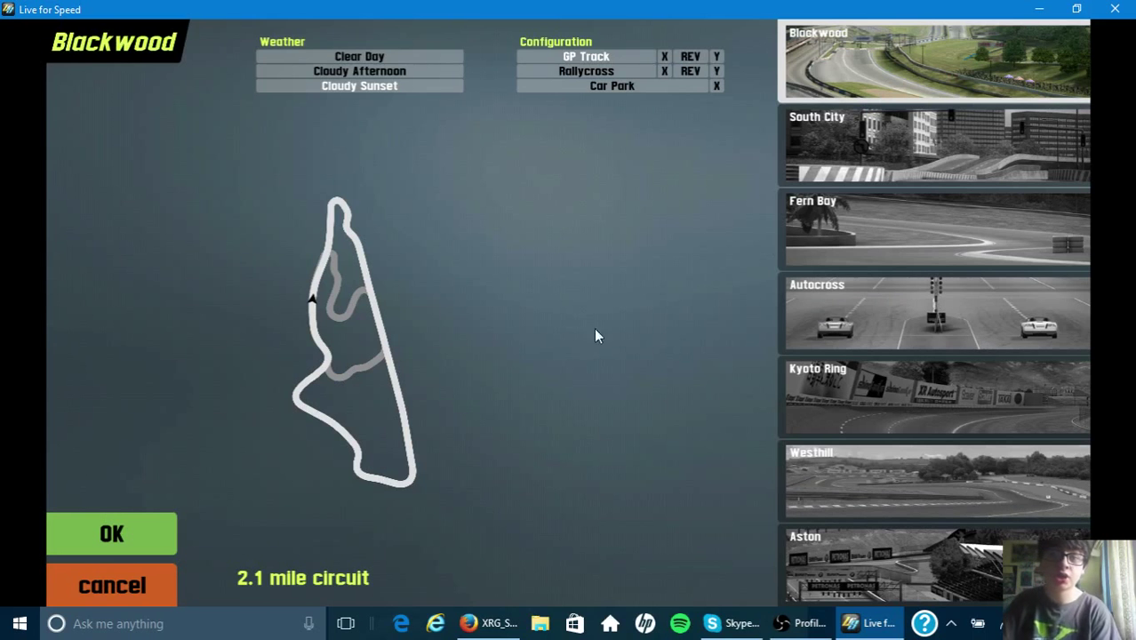
{"action": "left_click", "coordinate": [111, 532]}
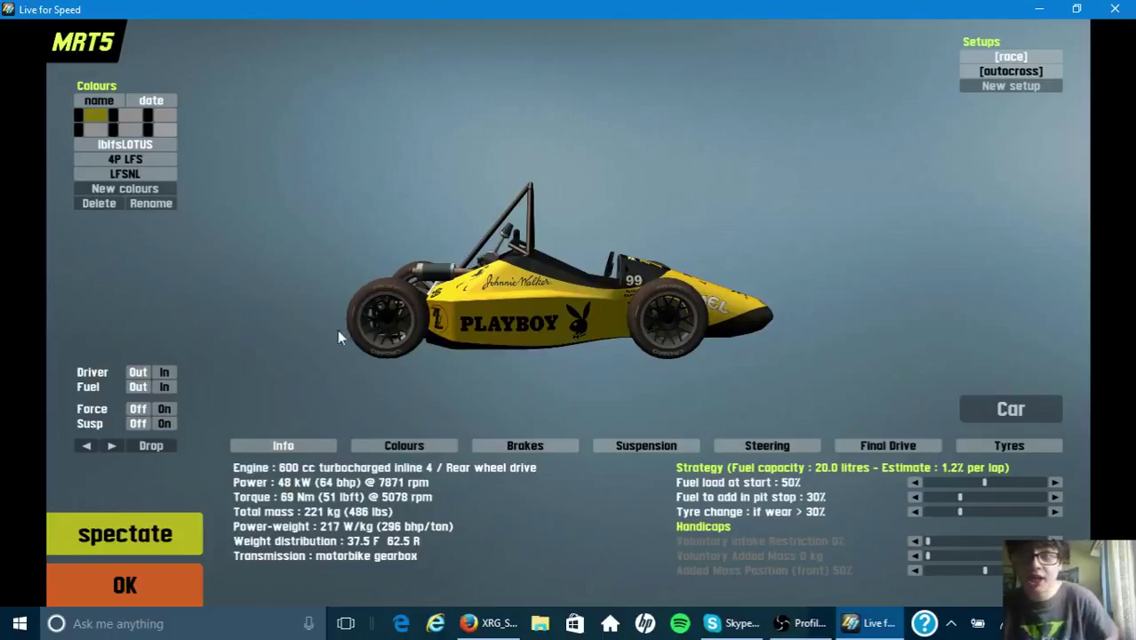
{"action": "mouse_move", "coordinate": [151, 347]}
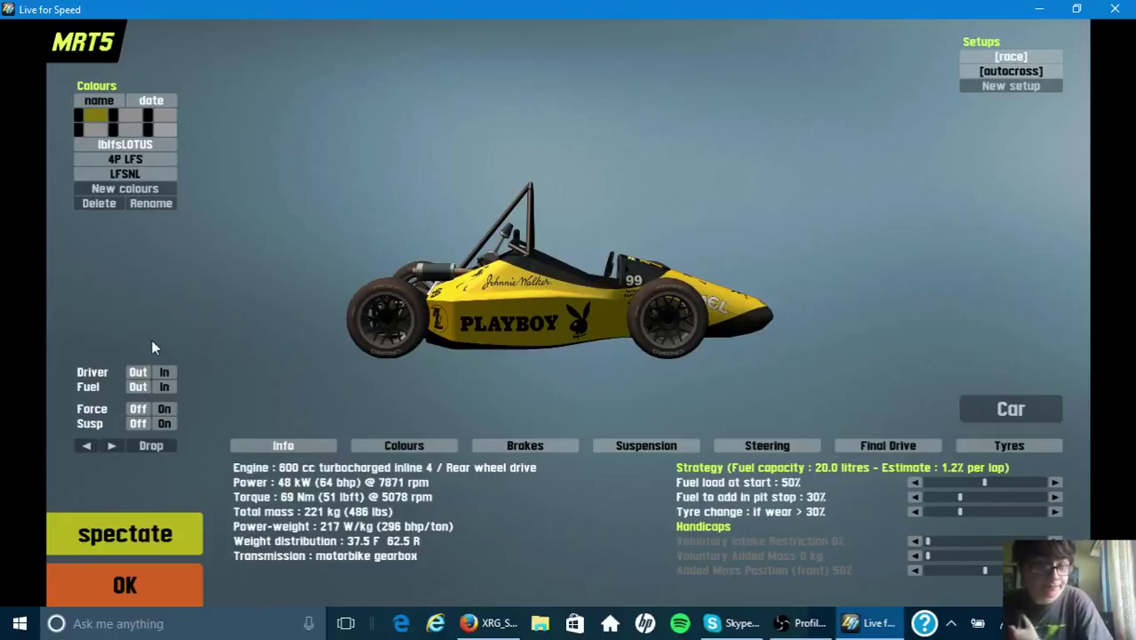
{"action": "mouse_move", "coordinate": [965, 413]}
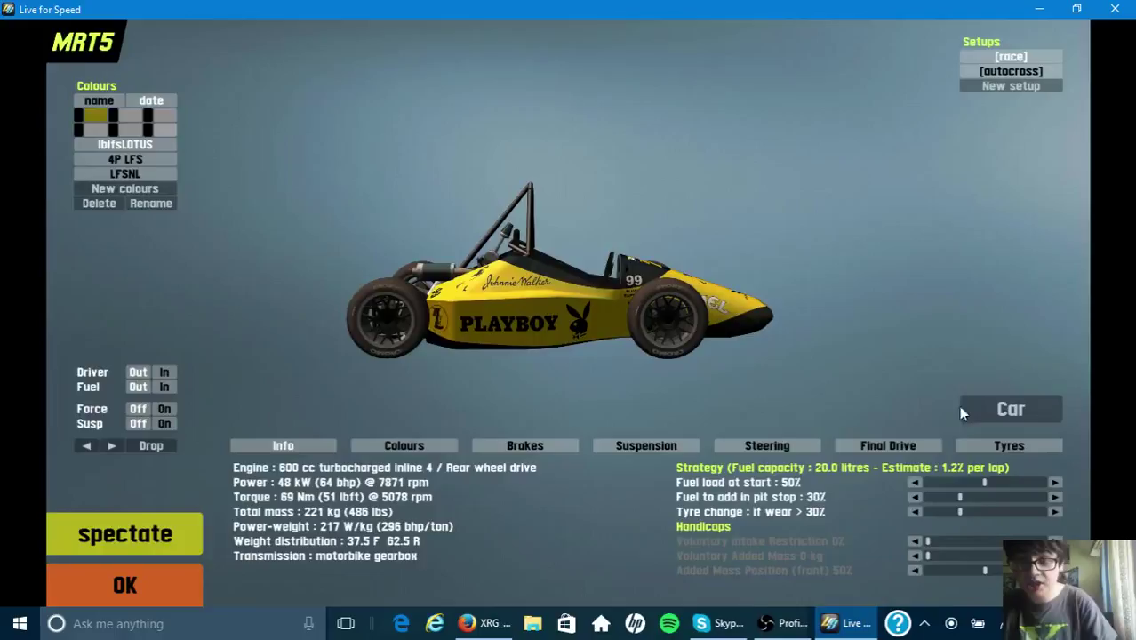
Replace the MRT5 with the XR GT from the car grid
{"action": "left_click", "coordinate": [1010, 409]}
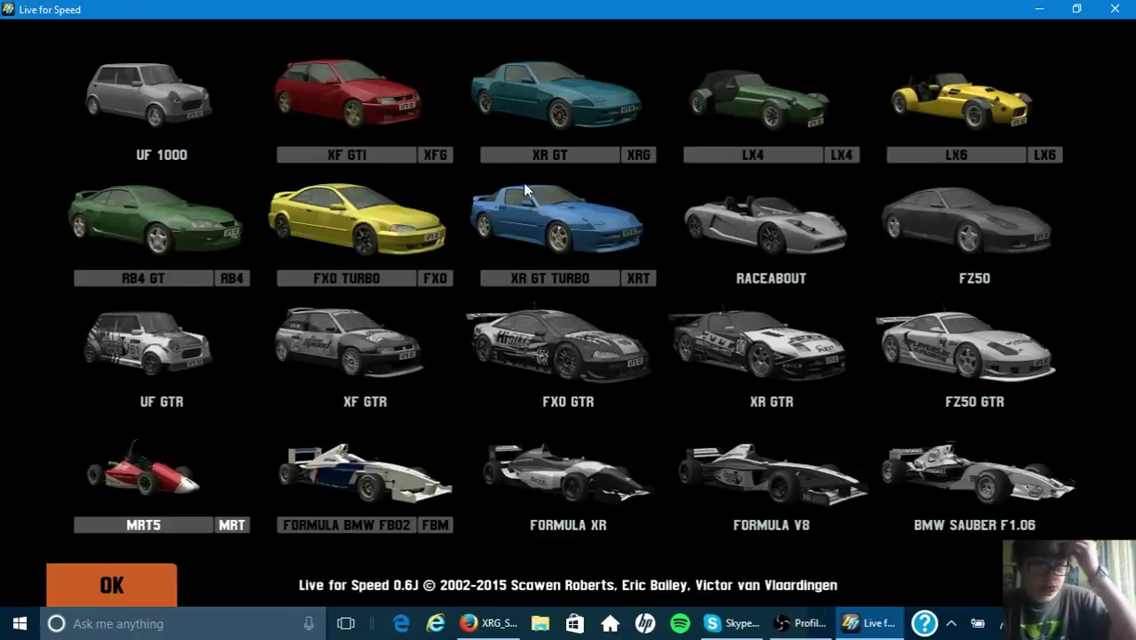
{"action": "mouse_move", "coordinate": [644, 145]}
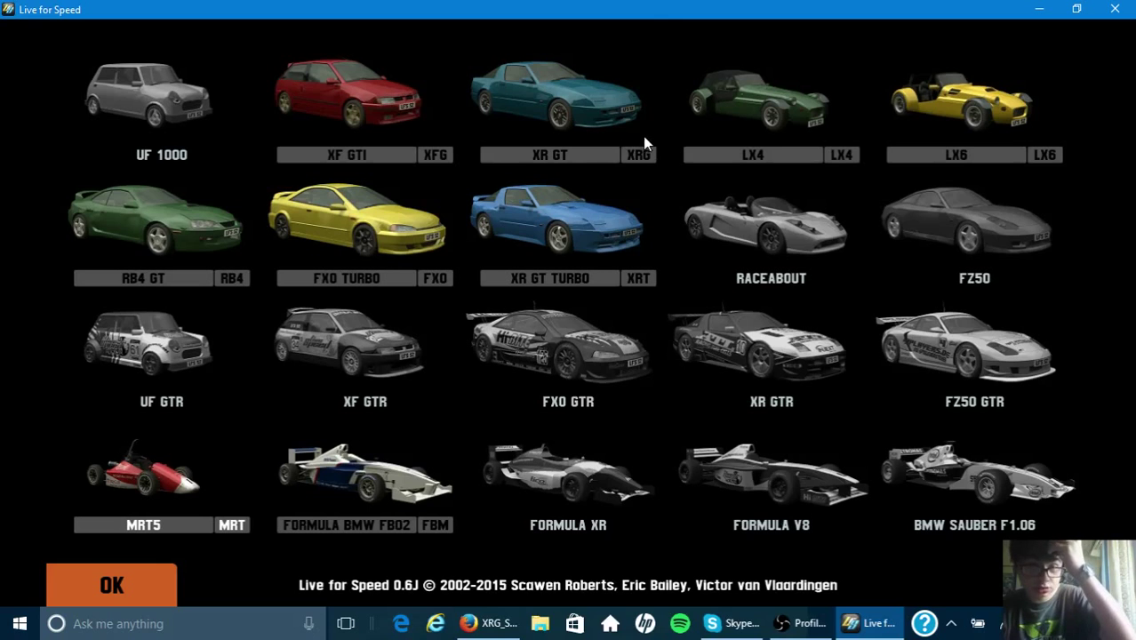
{"action": "mouse_move", "coordinate": [558, 201]}
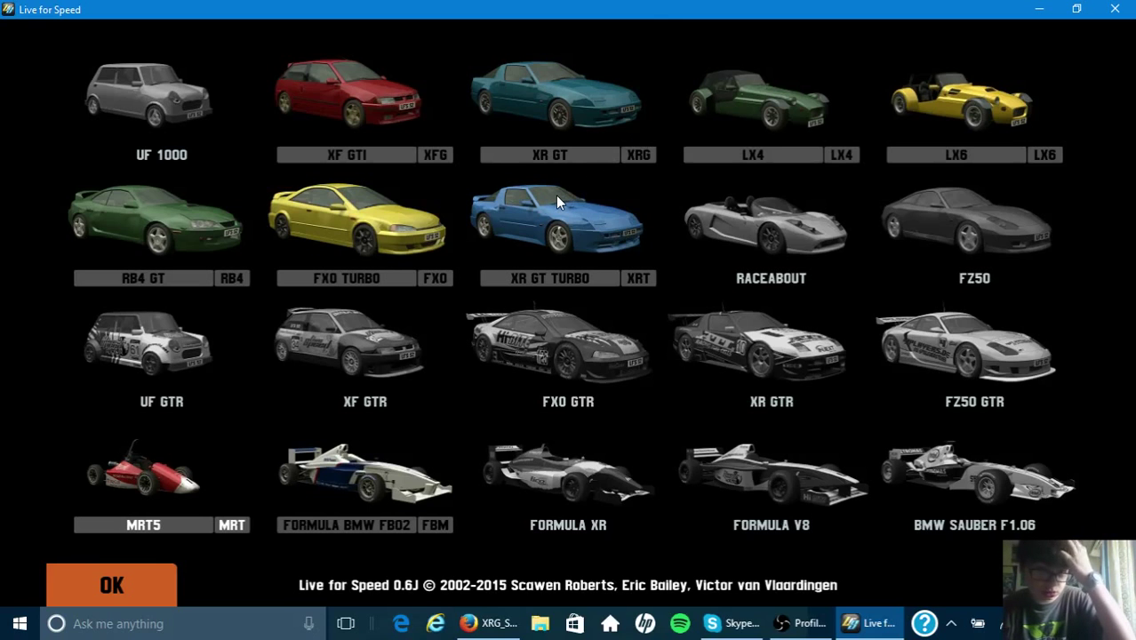
{"action": "left_click", "coordinate": [549, 98]}
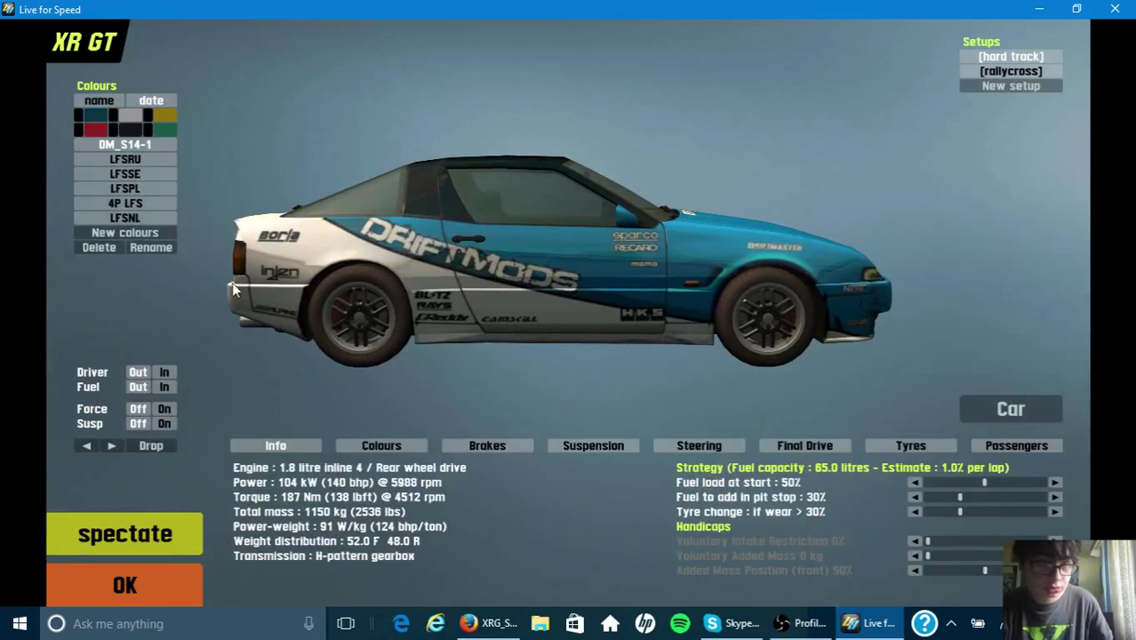
Choose the Speedfreaks skin under Colours and drive out onto Blackwood GP Track
{"action": "left_click", "coordinate": [125, 217]}
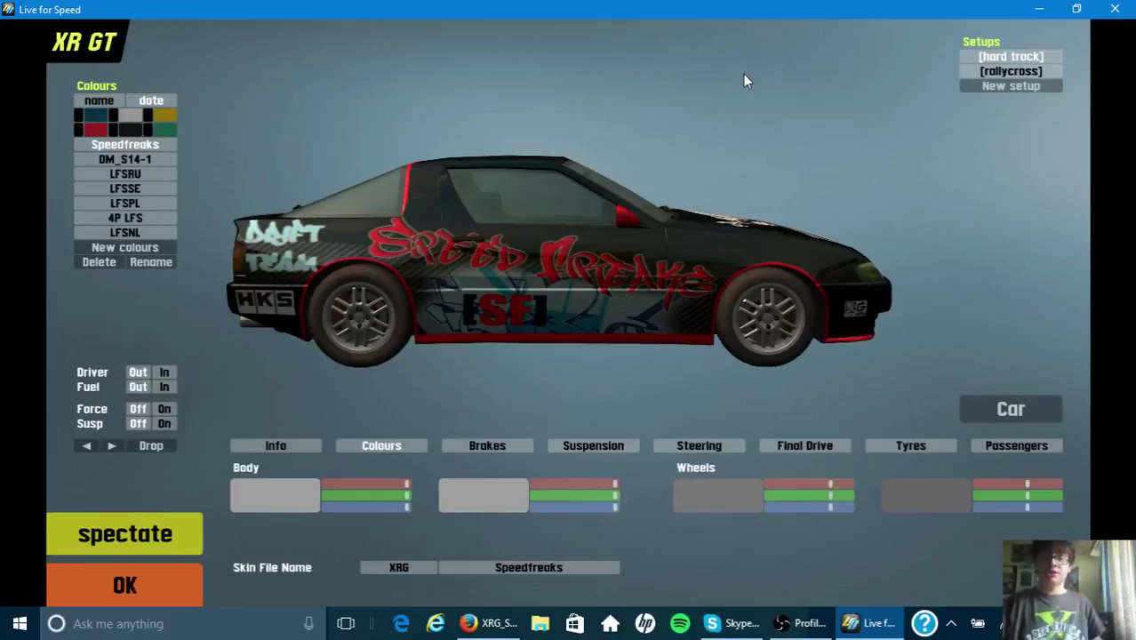
{"action": "left_click", "coordinate": [125, 585]}
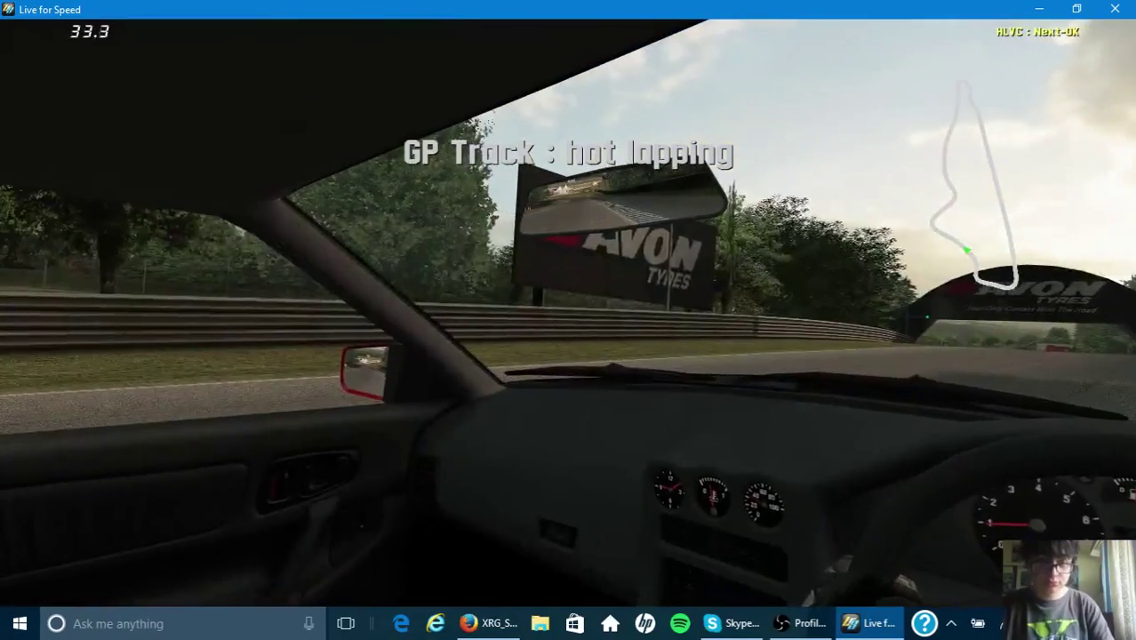